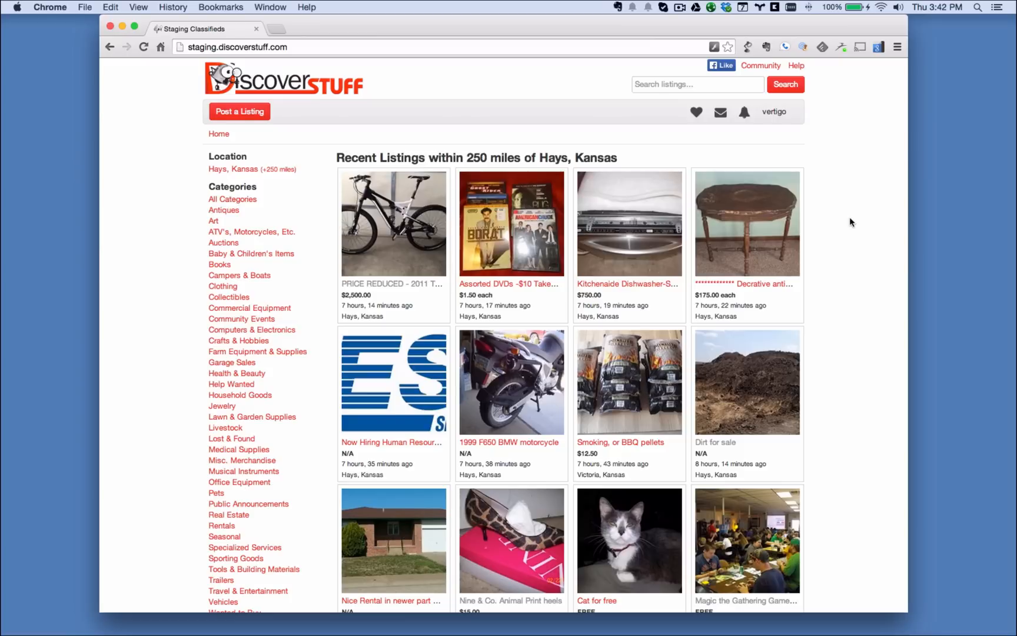
{"action": "mouse_move", "coordinate": [844, 218]}
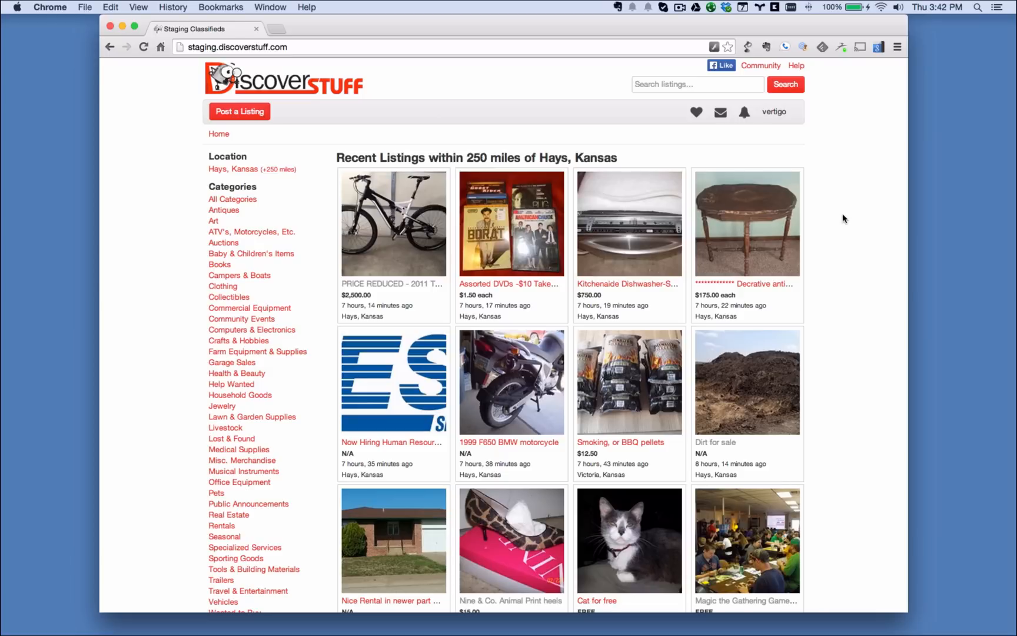
{"action": "mouse_move", "coordinate": [658, 99]}
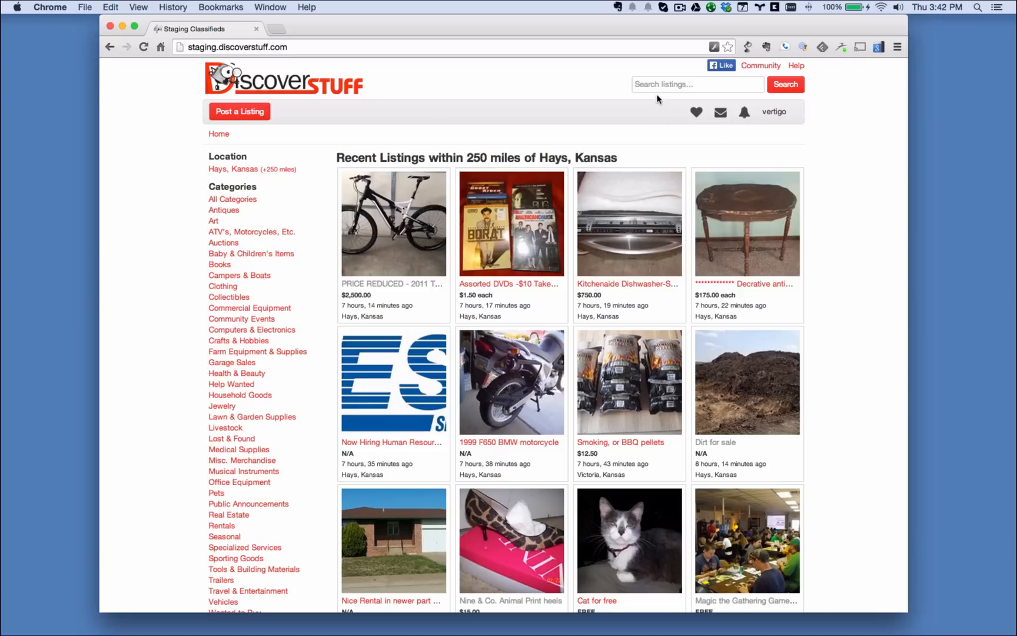
- Search listings for 'gmc', returning four truck and SUV listings near Hays, Kansas
{"action": "left_click", "coordinate": [697, 84]}
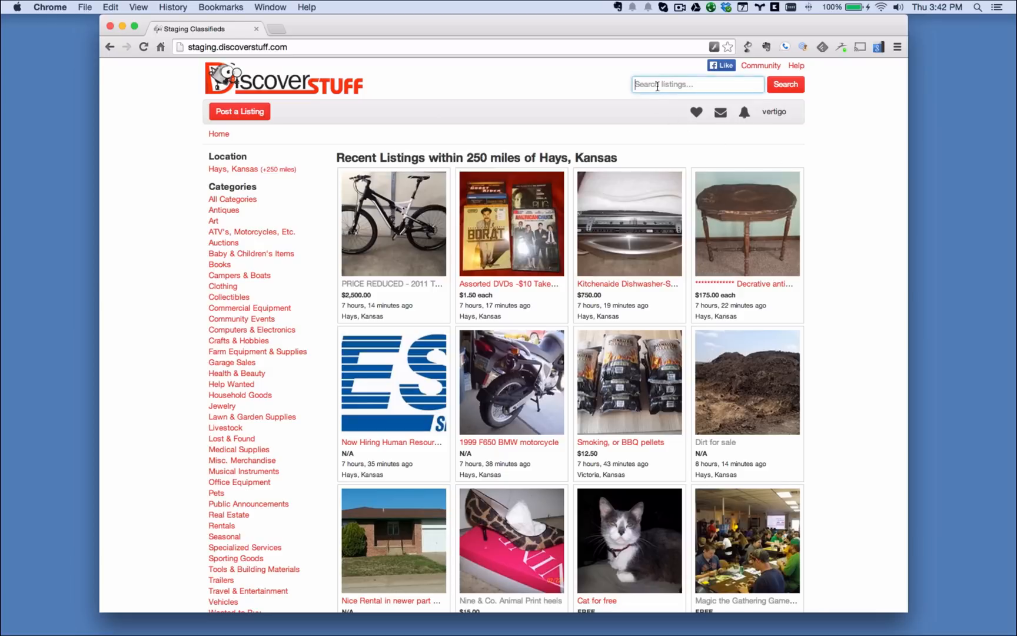
{"action": "type", "text": "d"}
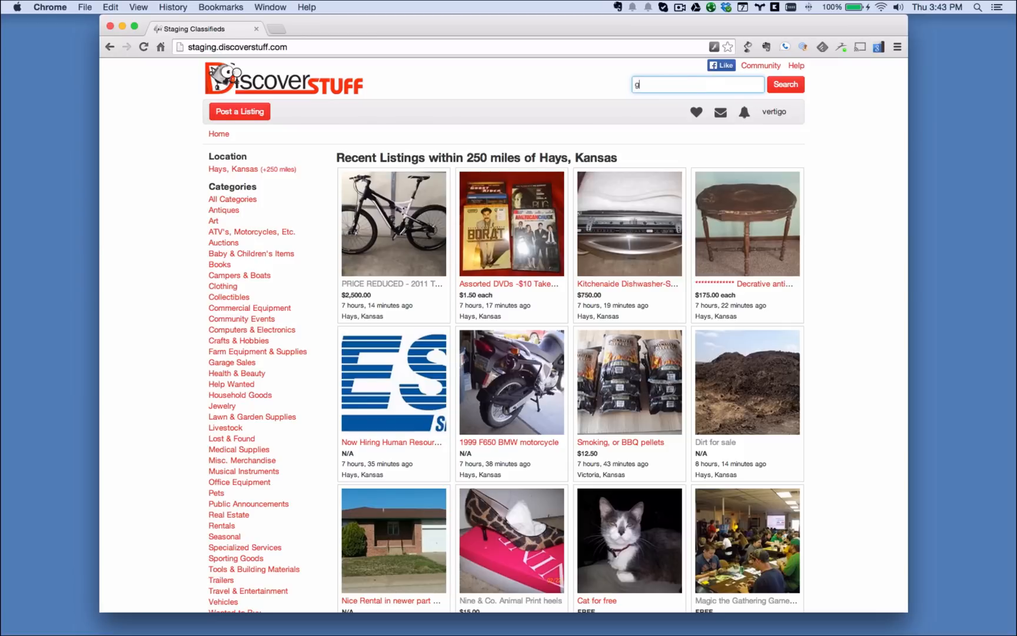
{"action": "type", "text": "gmc"}
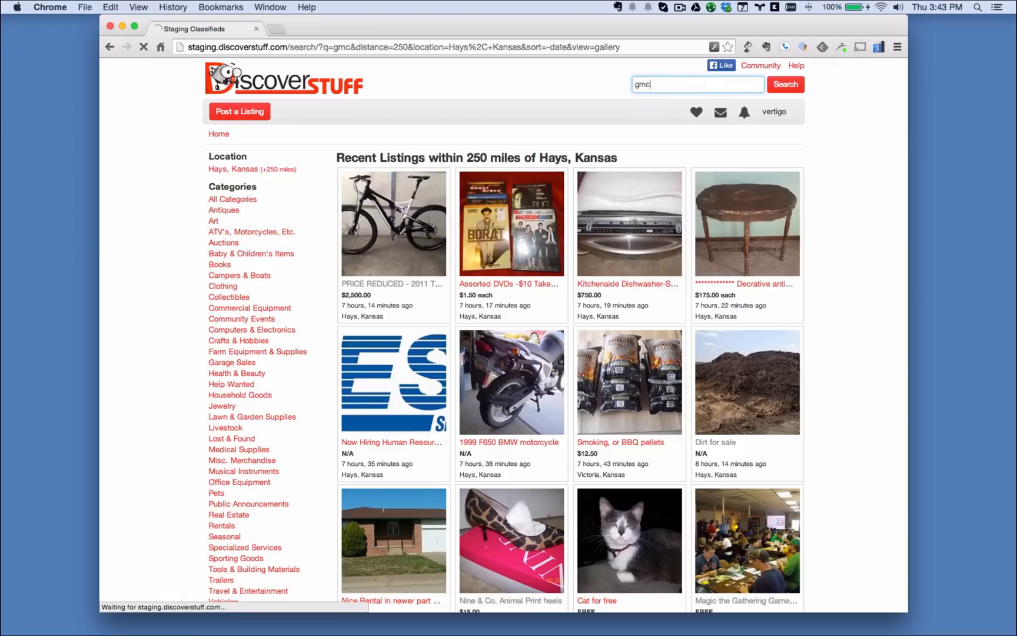
{"action": "left_click", "coordinate": [785, 84]}
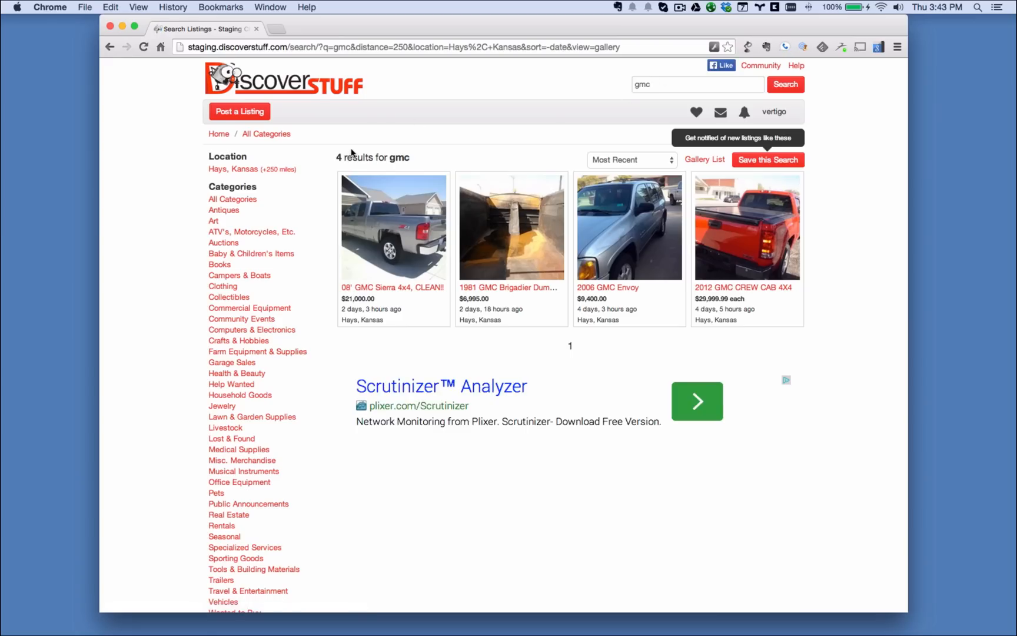
{"action": "mouse_move", "coordinate": [299, 173]}
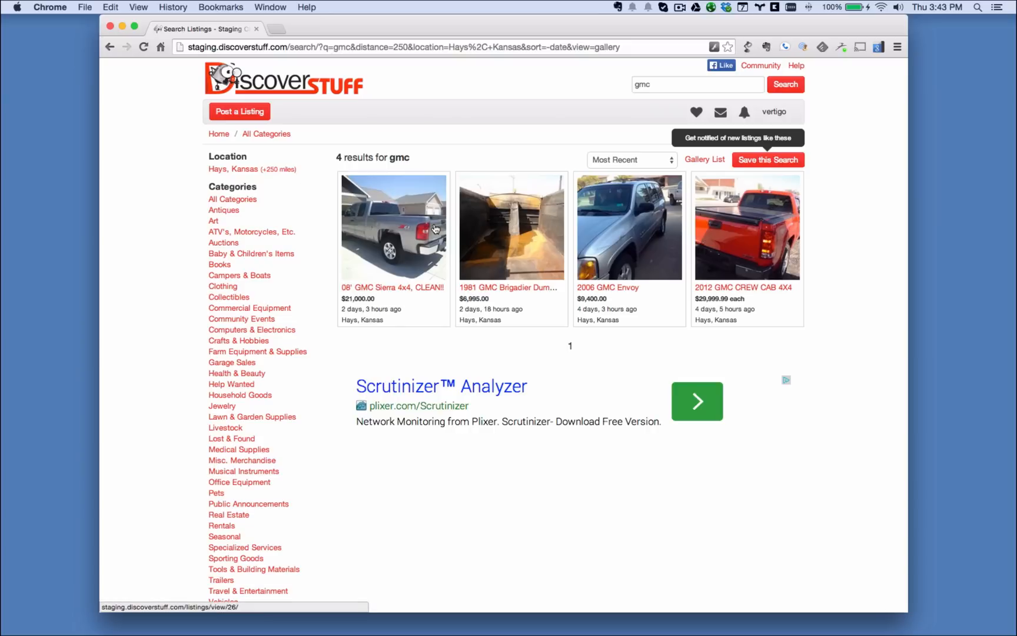
{"action": "mouse_move", "coordinate": [452, 228]}
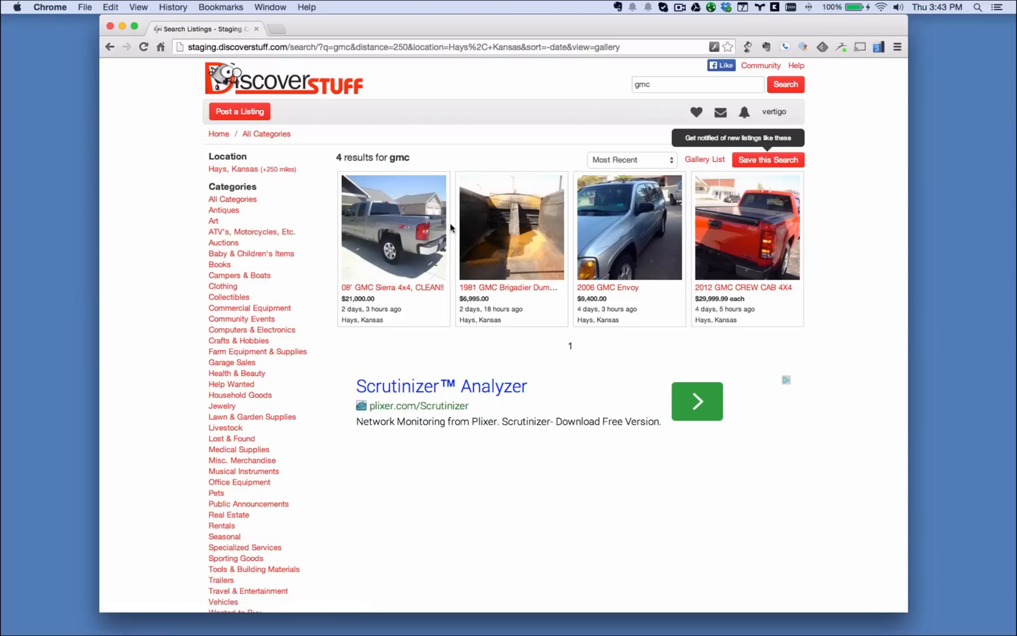
{"action": "mouse_move", "coordinate": [691, 172]}
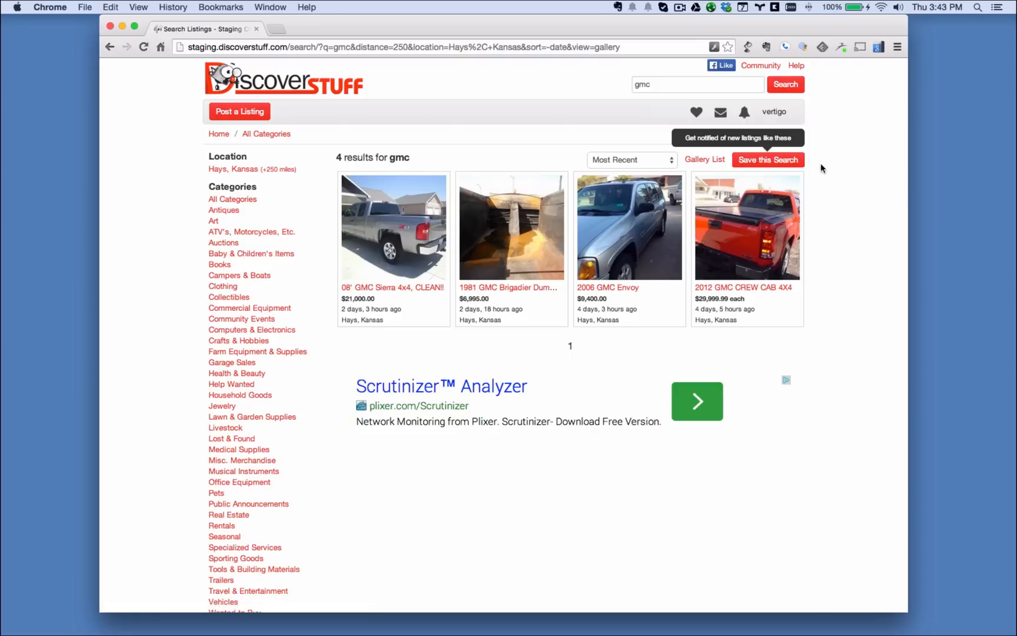
{"action": "mouse_move", "coordinate": [812, 167]}
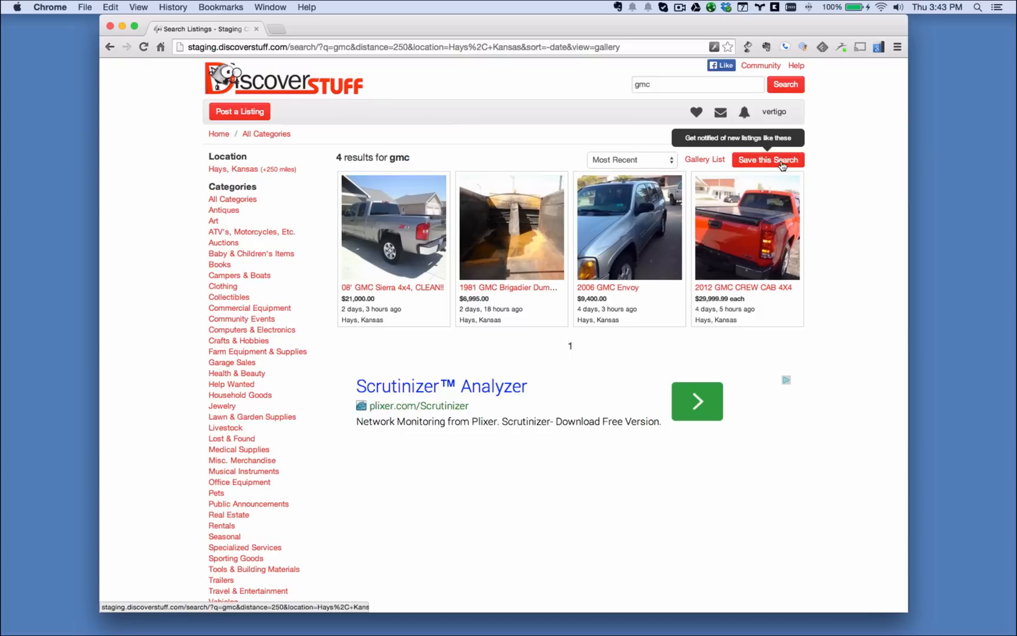
- Save the search under the name 'gmc' with Send me Notifications checked
{"action": "left_click", "coordinate": [769, 159]}
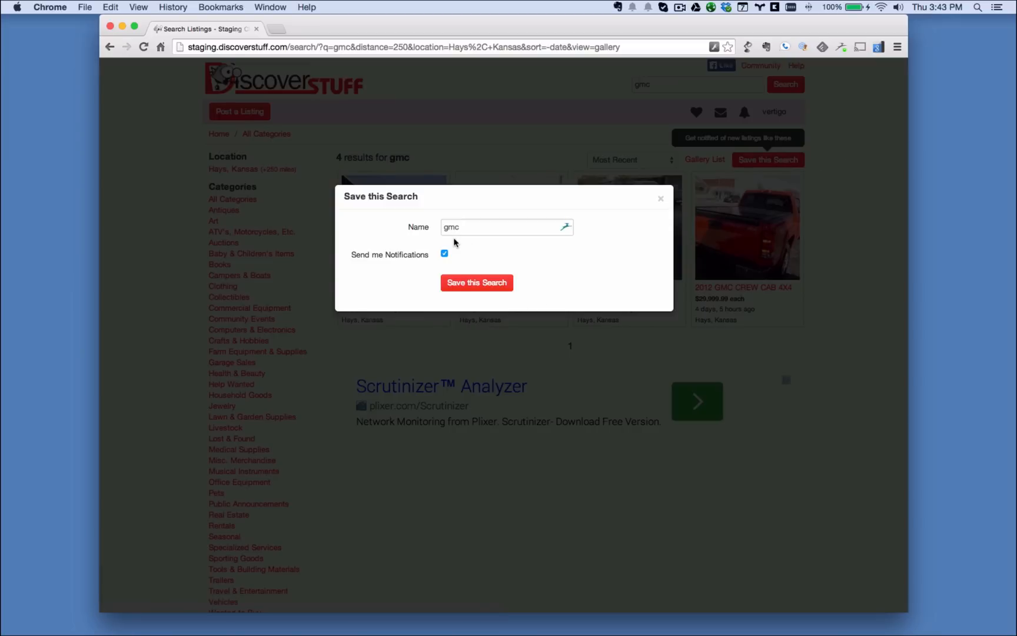
{"action": "mouse_move", "coordinate": [494, 242]}
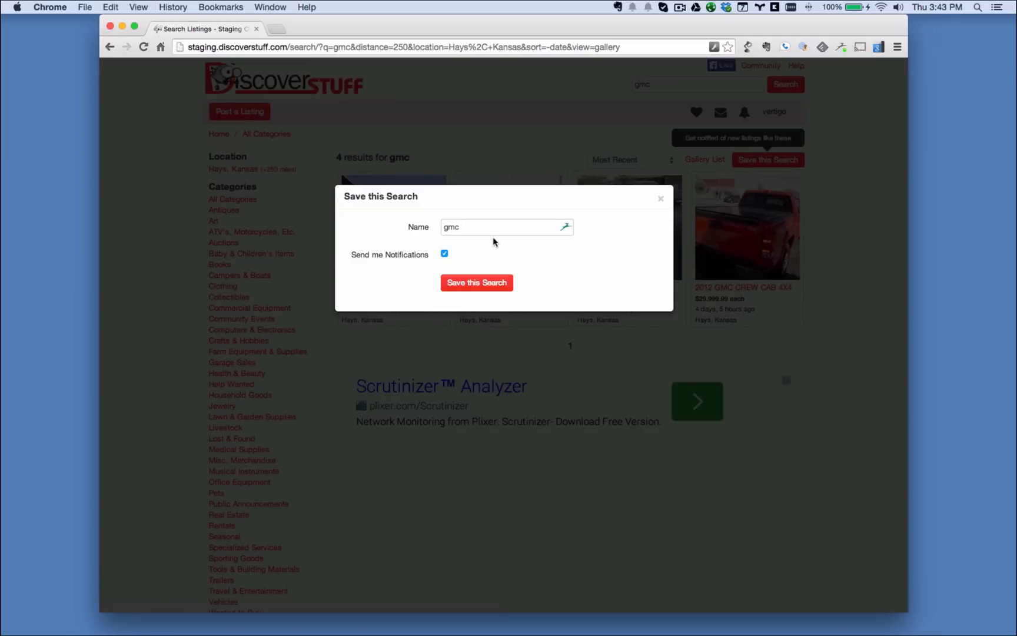
{"action": "left_click", "coordinate": [478, 227]}
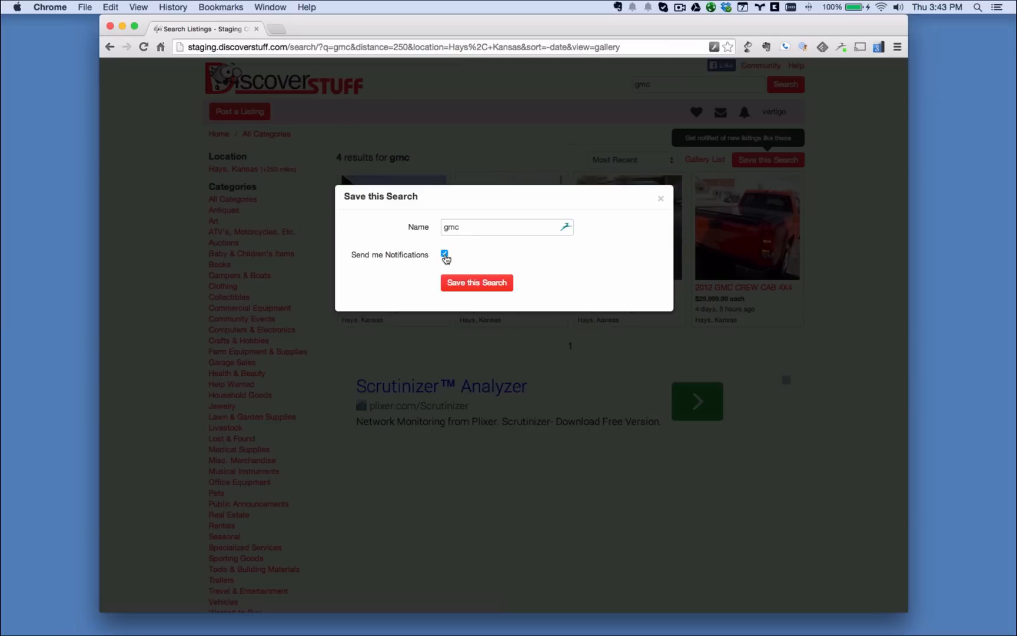
{"action": "mouse_move", "coordinate": [480, 257]}
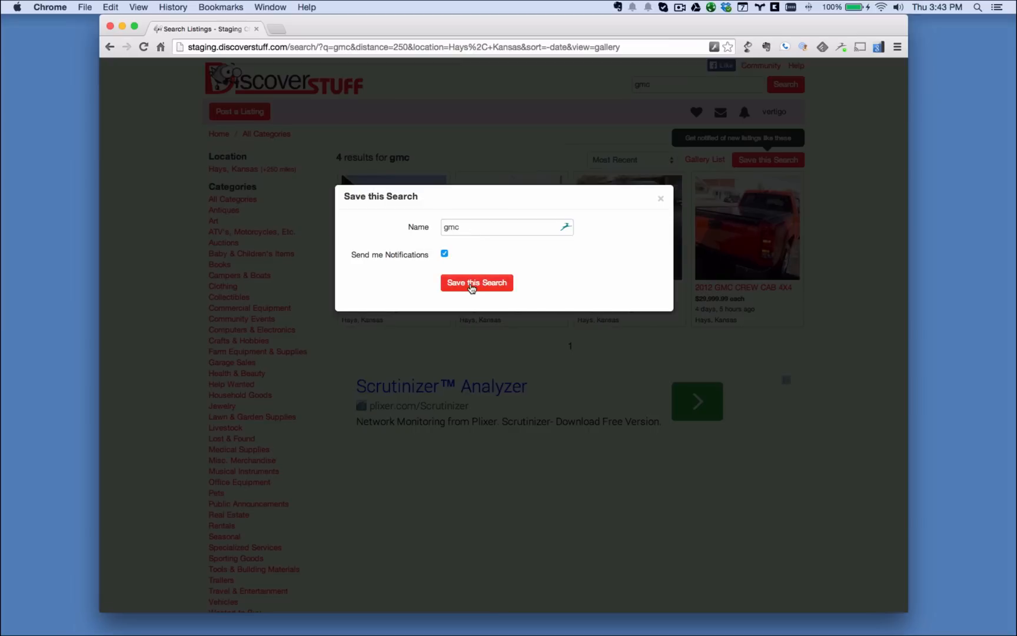
{"action": "left_click", "coordinate": [477, 283]}
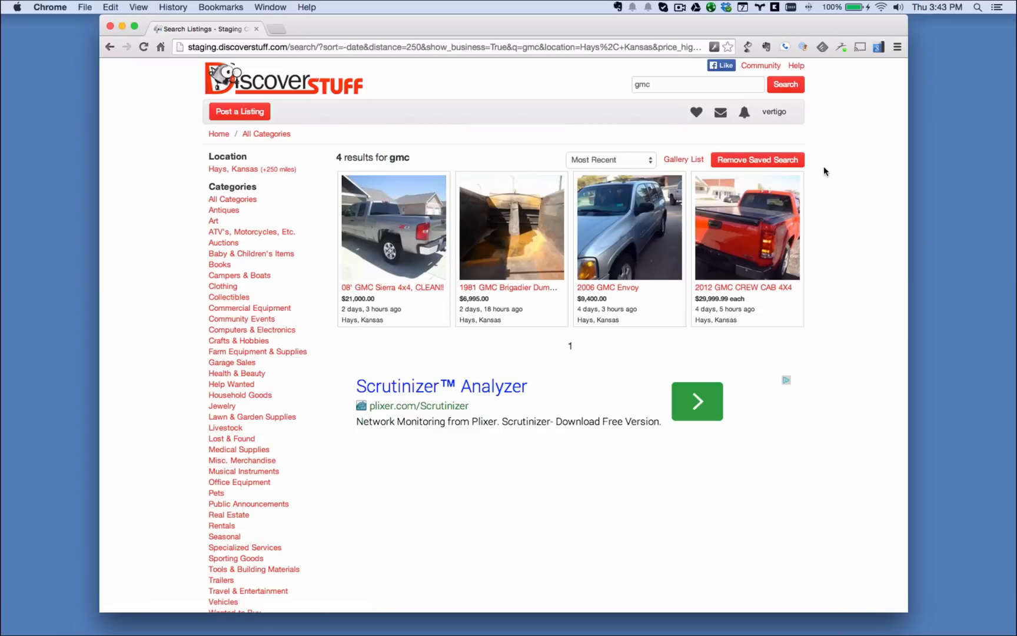
{"action": "mouse_move", "coordinate": [809, 165]}
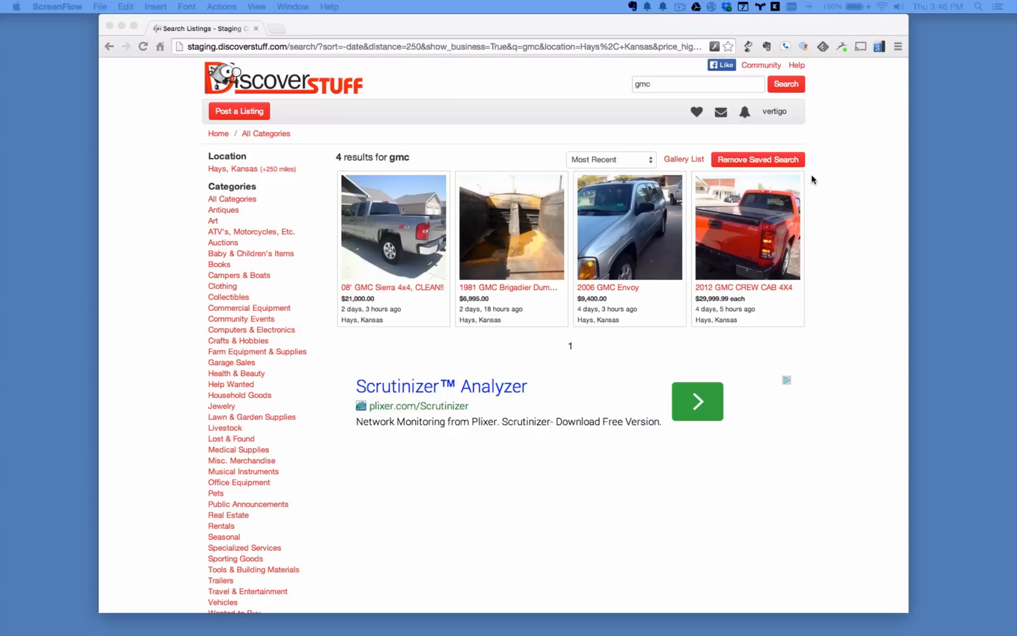
{"action": "mouse_move", "coordinate": [780, 117]}
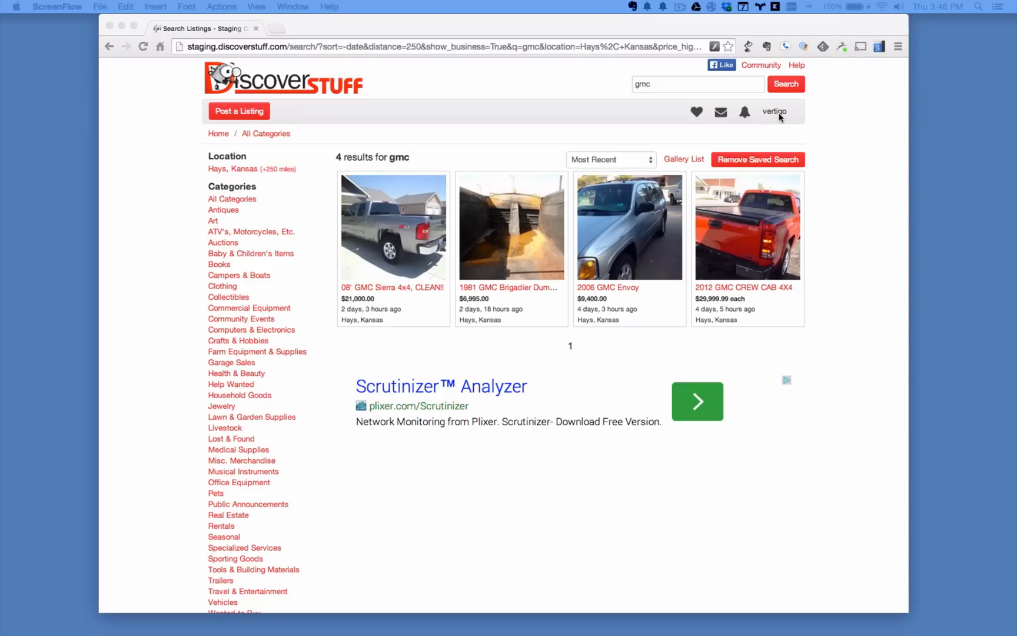
- Go to Saved Searches from the account menu to view the gmc entry
{"action": "left_click", "coordinate": [774, 111]}
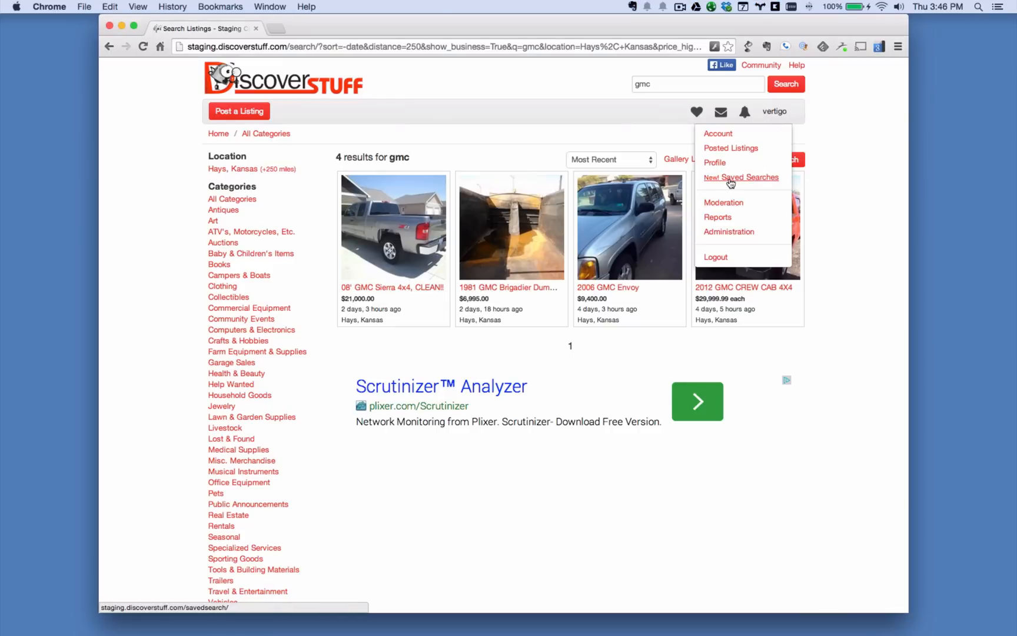
{"action": "left_click", "coordinate": [741, 178]}
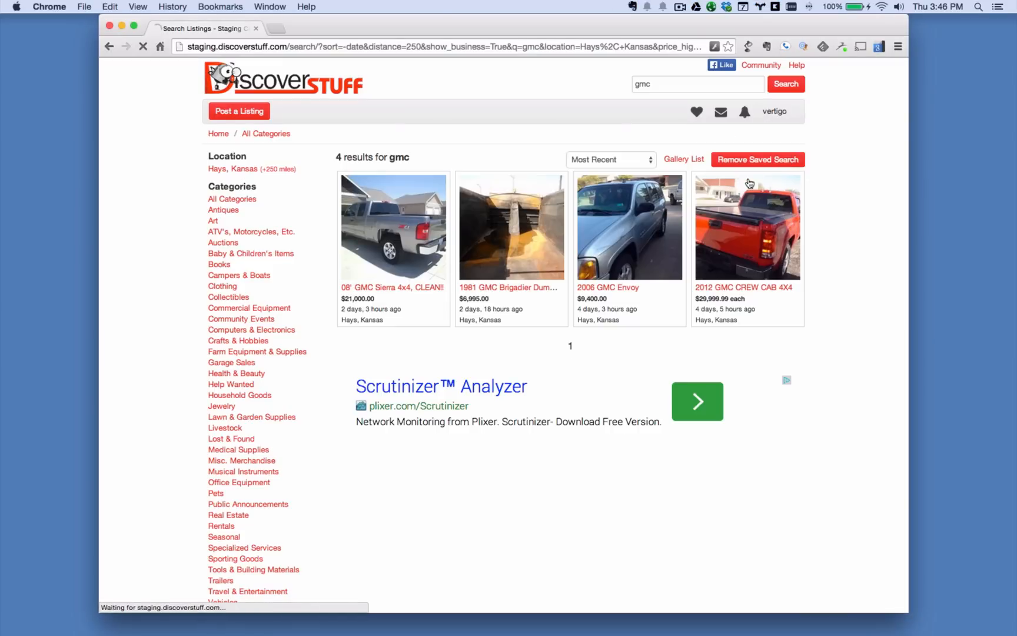
{"action": "left_click", "coordinate": [758, 160]}
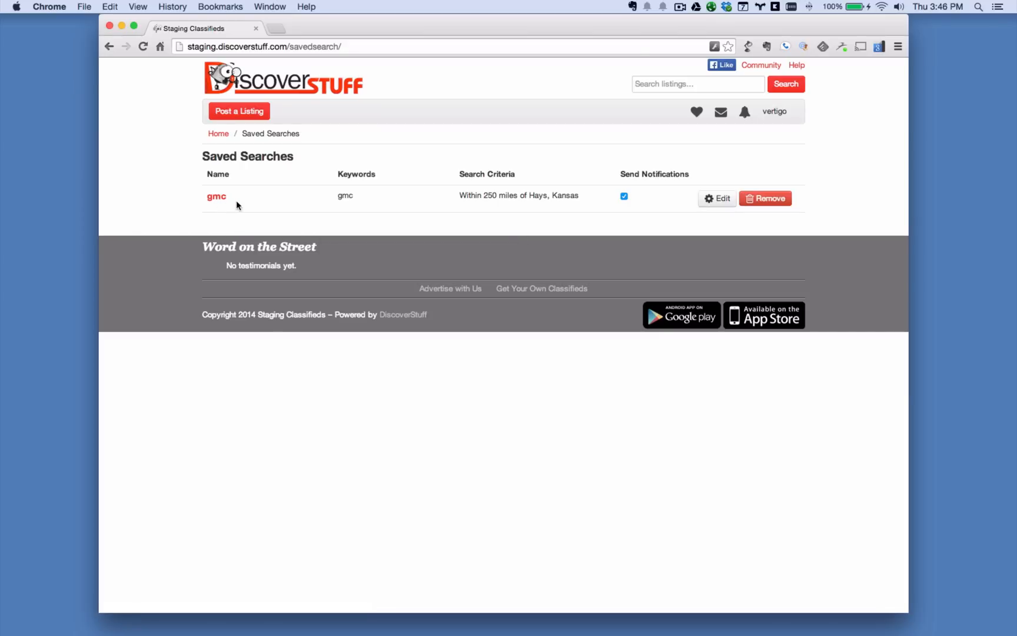
{"action": "mouse_move", "coordinate": [460, 194]}
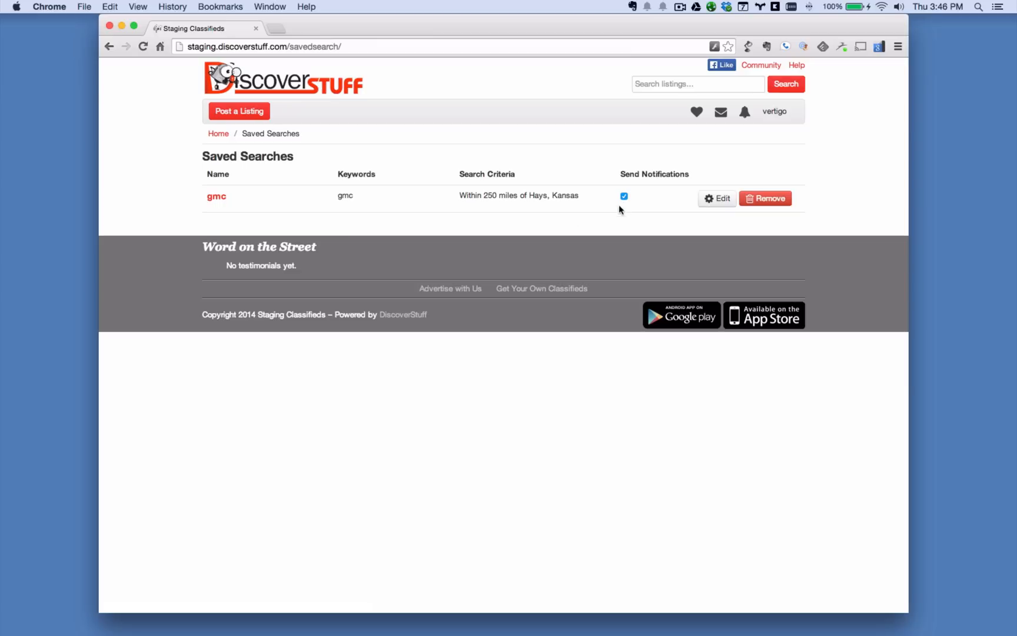
{"action": "mouse_move", "coordinate": [256, 206]}
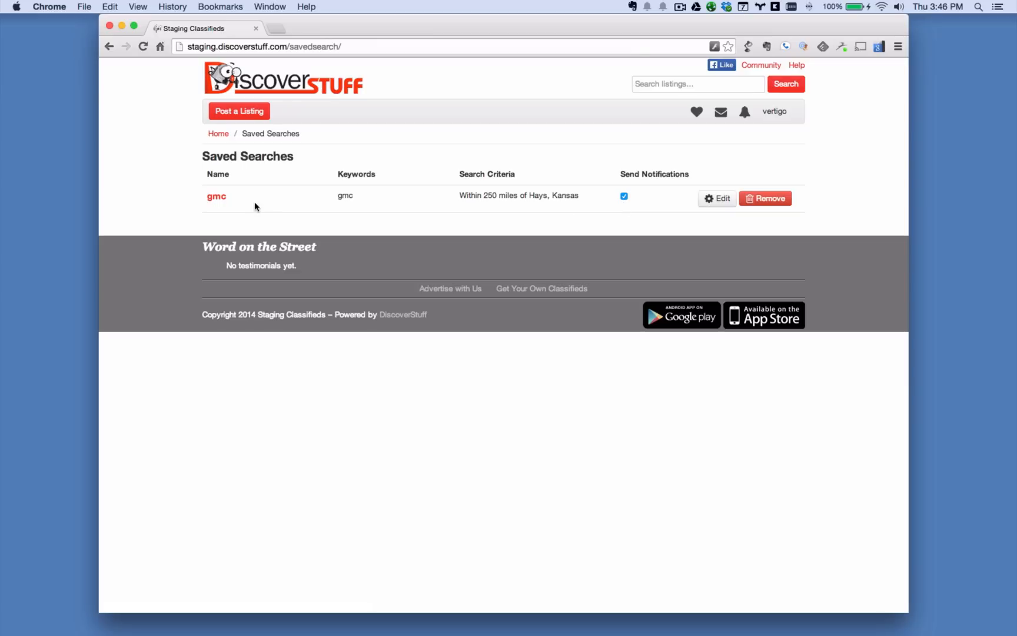
{"action": "mouse_move", "coordinate": [222, 205]}
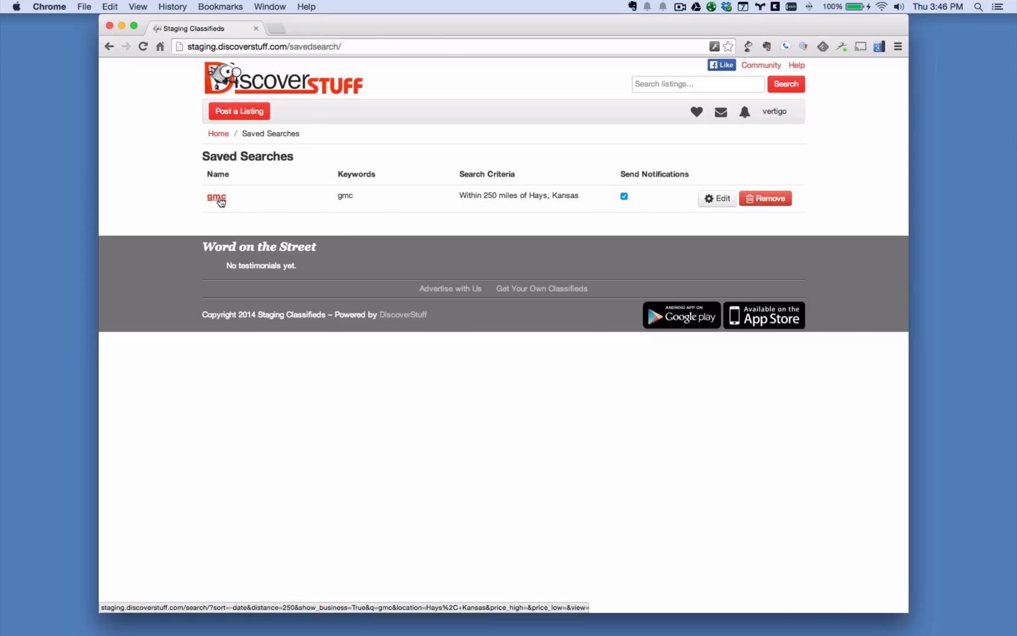
- Run the saved 'gmc' search from its name link in the Saved Searches table
{"action": "left_click", "coordinate": [216, 196]}
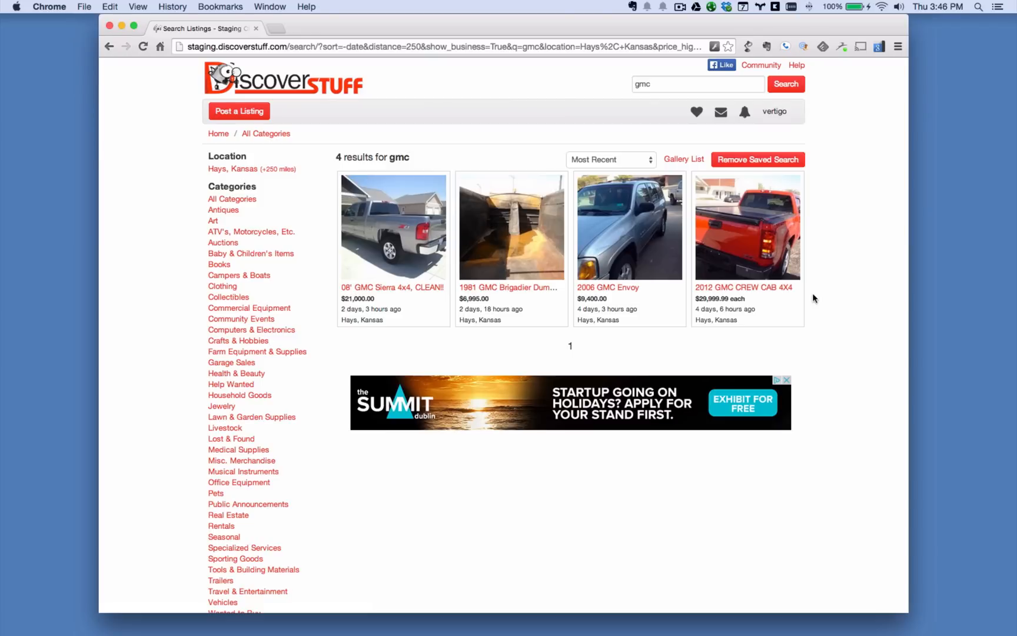
{"action": "mouse_move", "coordinate": [812, 303]}
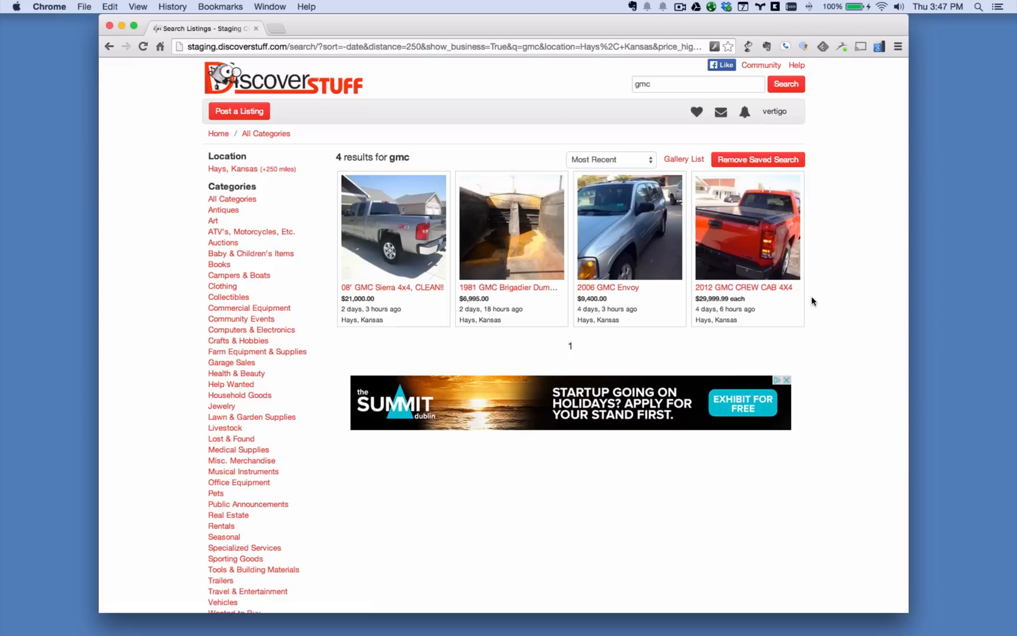
{"action": "mouse_move", "coordinate": [814, 175]}
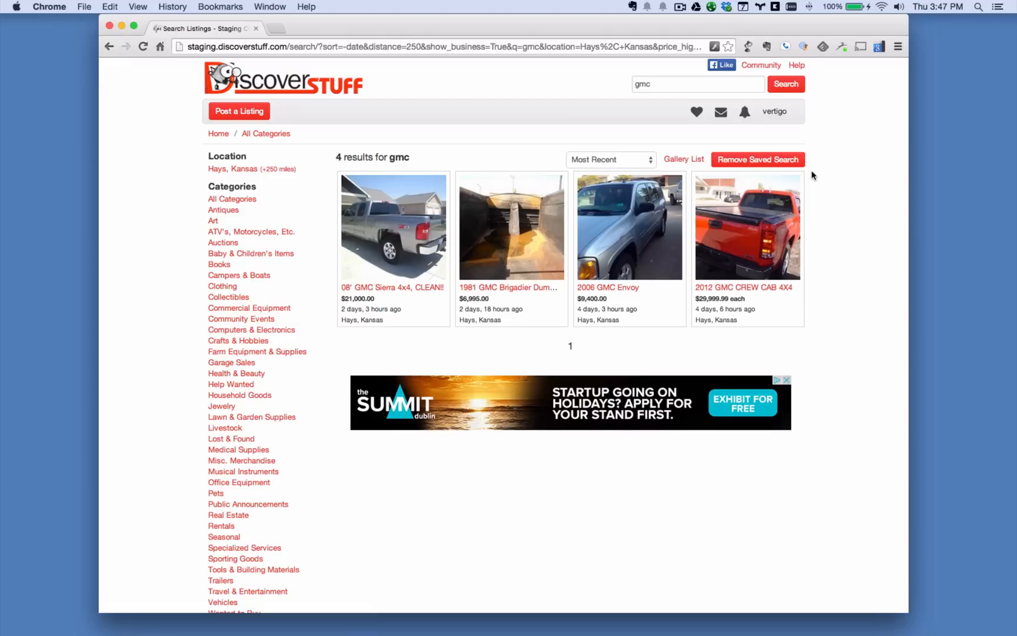
{"action": "mouse_move", "coordinate": [821, 161]}
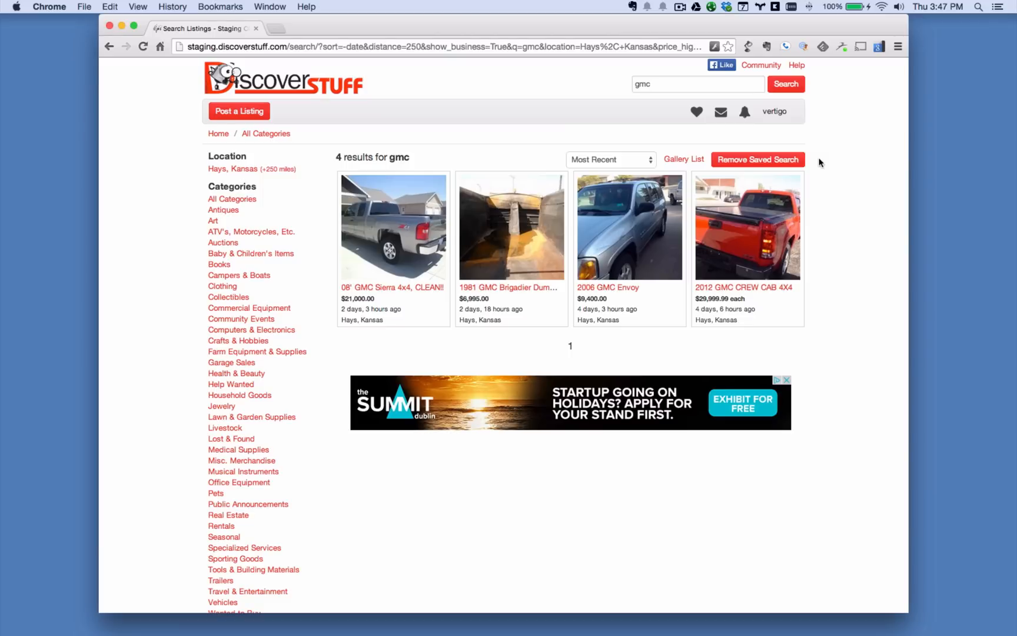
{"action": "mouse_move", "coordinate": [755, 136]}
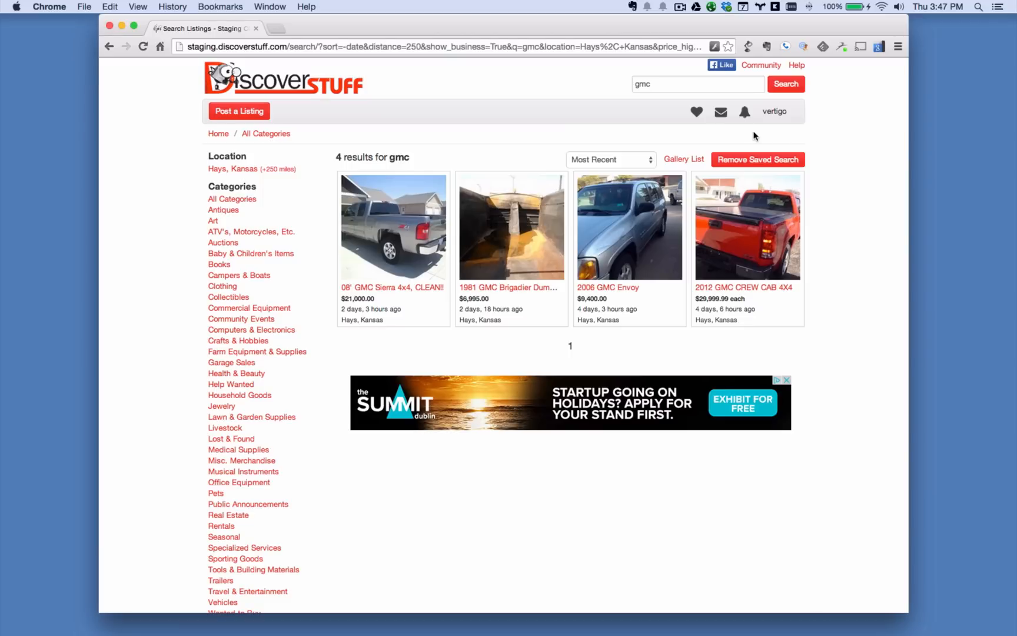
- Open the empty Notifications page from the header bell icon
{"action": "left_click", "coordinate": [745, 112]}
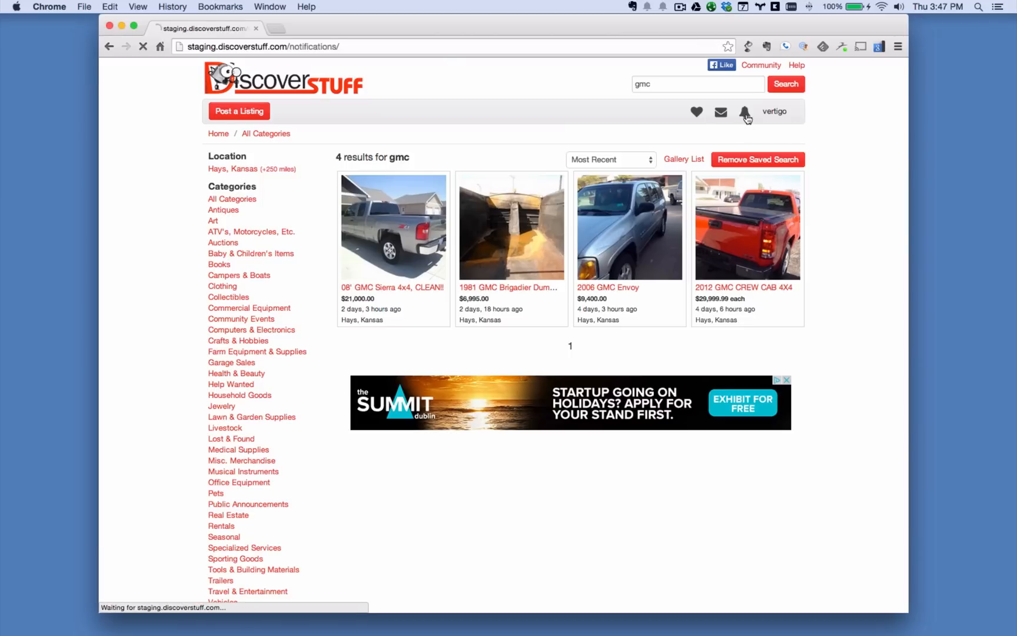
{"action": "left_click", "coordinate": [745, 112]}
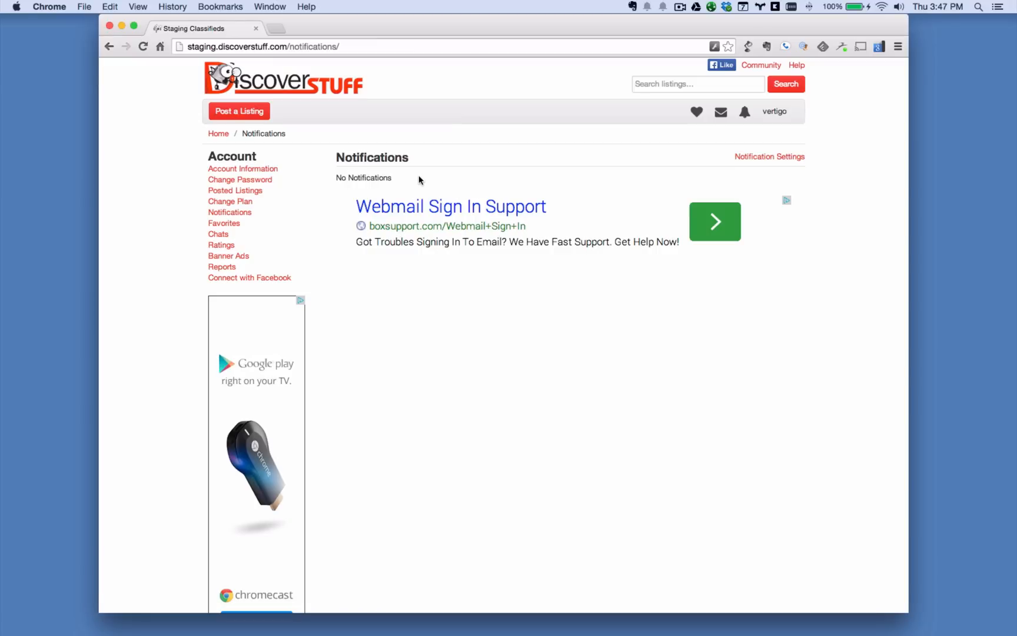
{"action": "mouse_move", "coordinate": [806, 180]}
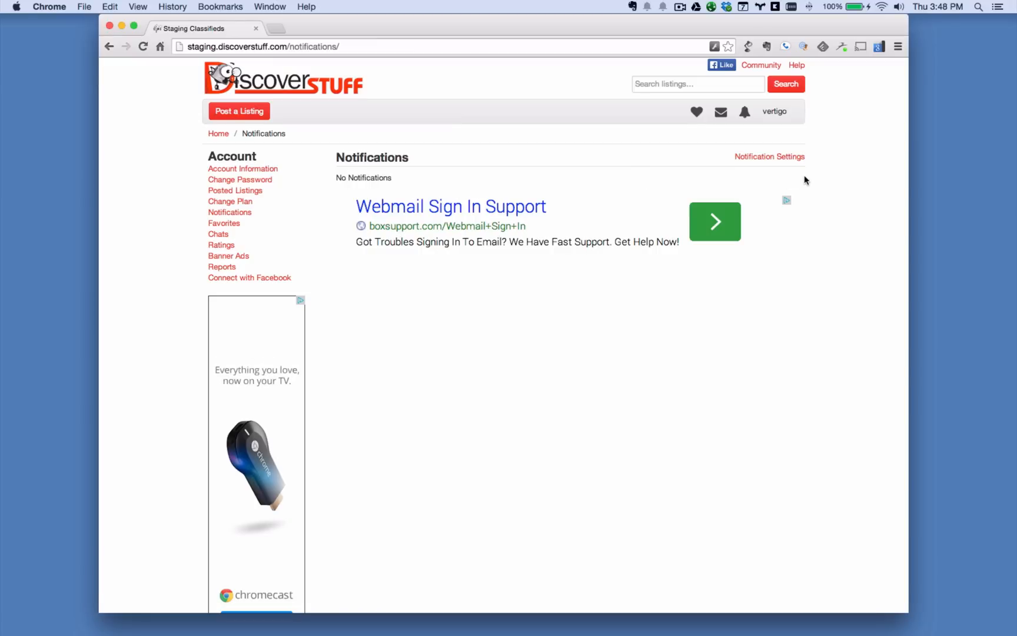
{"action": "left_click", "coordinate": [769, 157]}
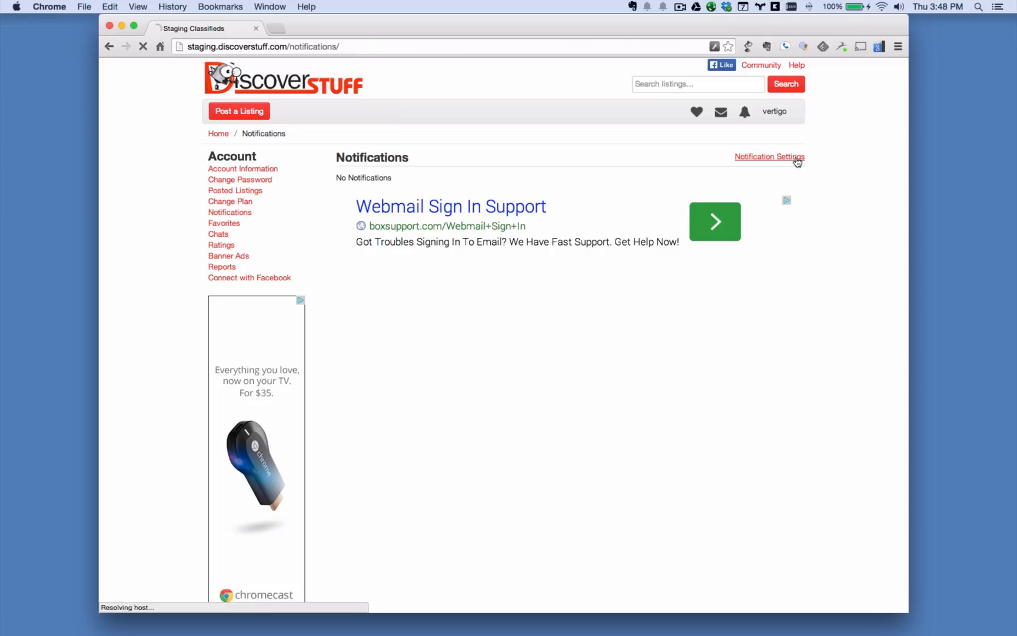
- Show Notification Settings, with Saved Search alerts on for Web, Email and SMS
{"action": "left_click", "coordinate": [769, 157]}
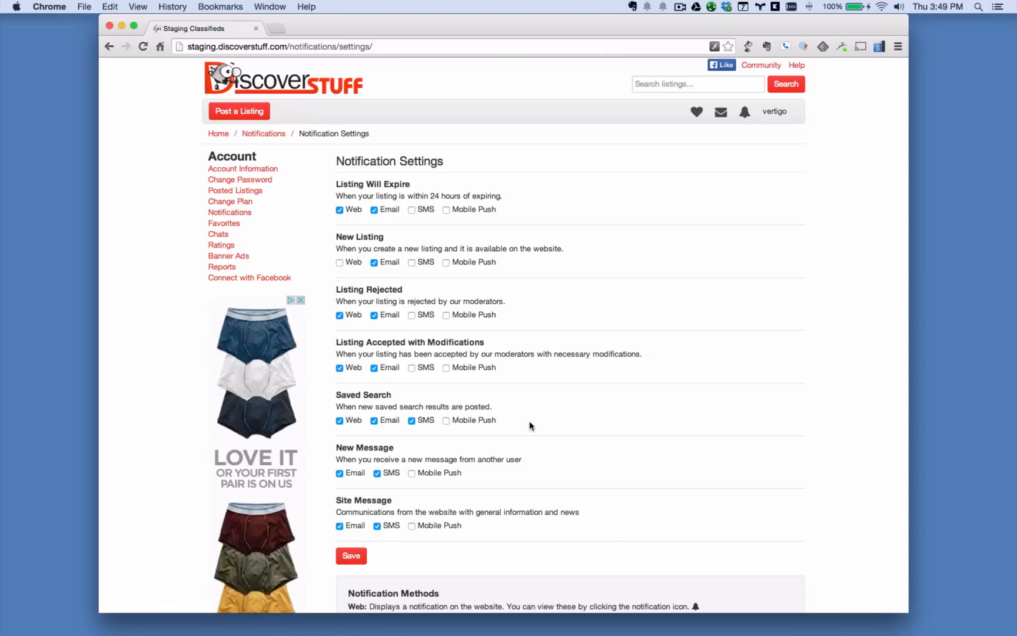
{"action": "mouse_move", "coordinate": [533, 424]}
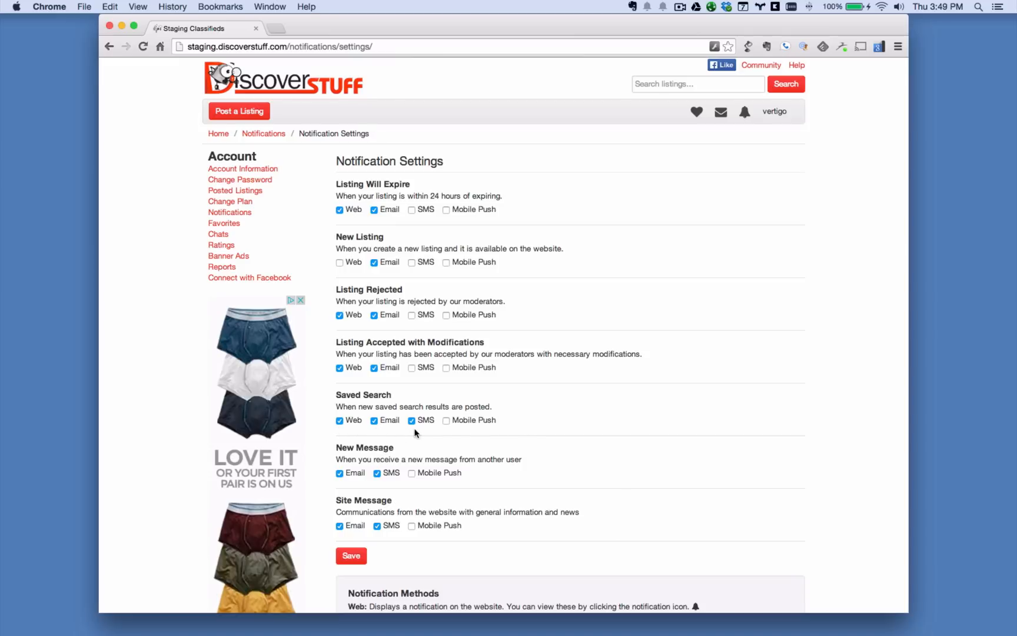
{"action": "mouse_move", "coordinate": [450, 433]}
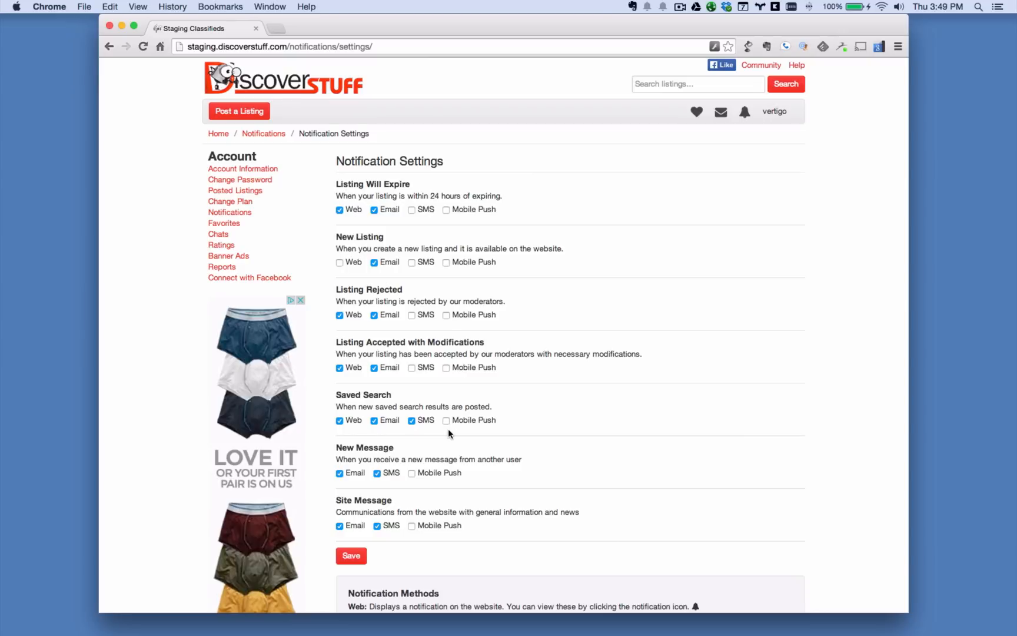
{"action": "mouse_move", "coordinate": [403, 438]}
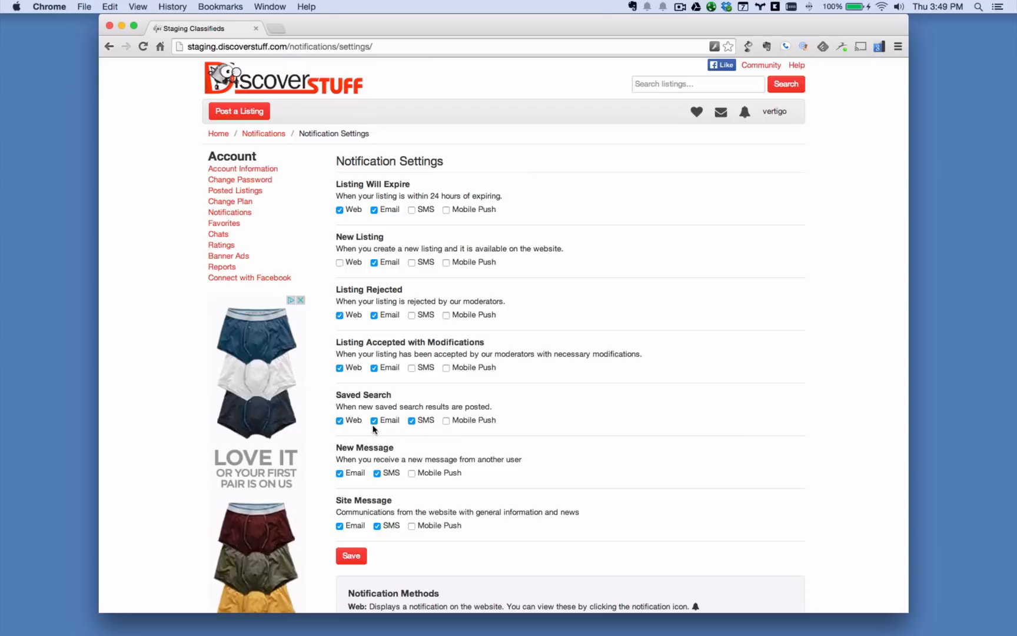
- Turn Saved Search Email alerts off, toggle Web off and on, then return home
{"action": "left_click", "coordinate": [374, 421]}
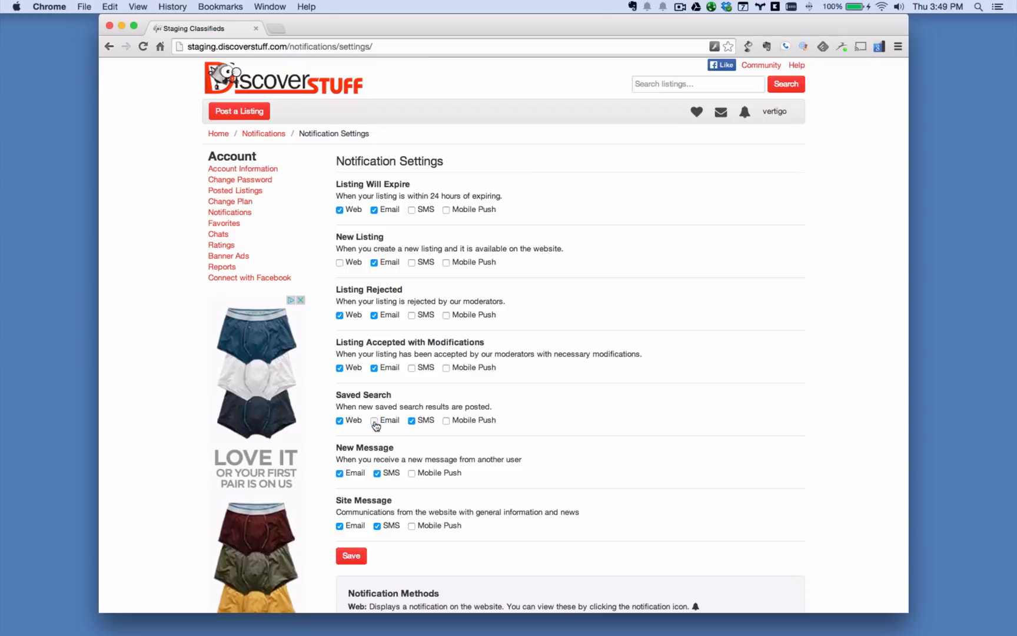
{"action": "left_click", "coordinate": [339, 420]}
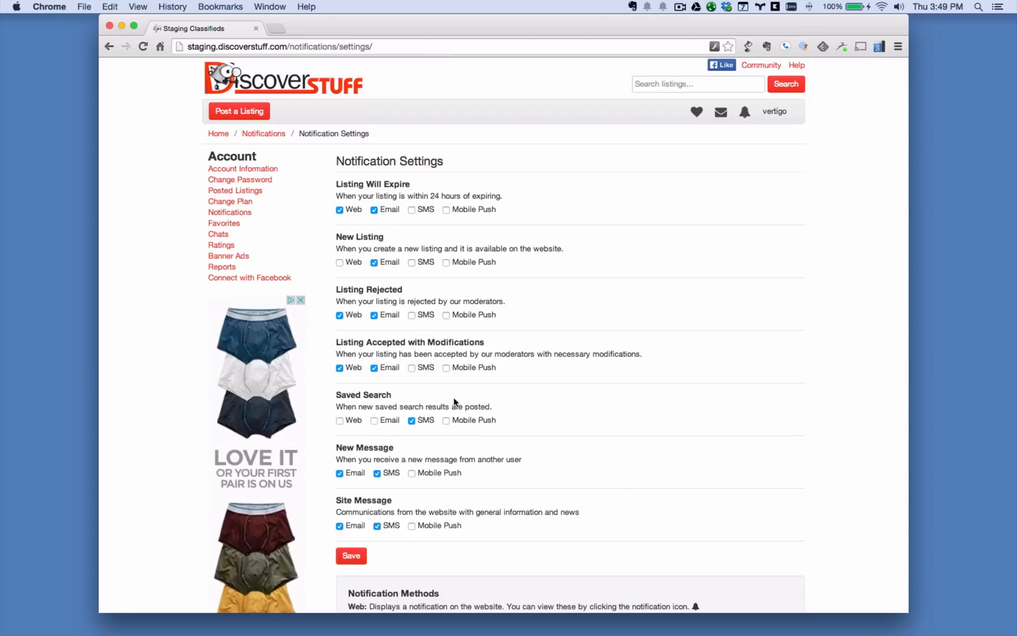
{"action": "left_click", "coordinate": [340, 421]}
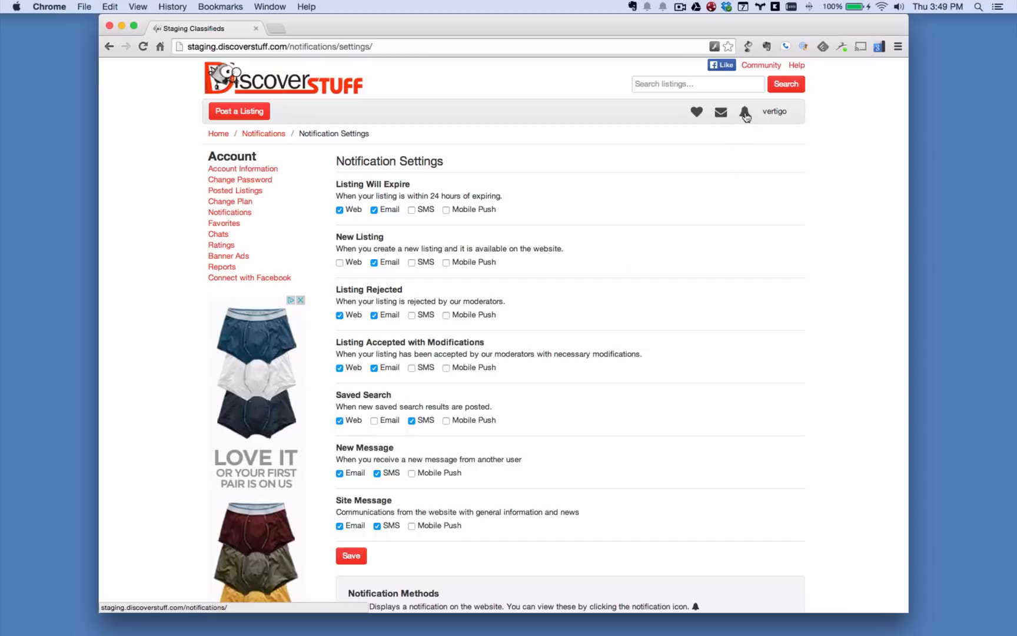
{"action": "mouse_move", "coordinate": [744, 115]}
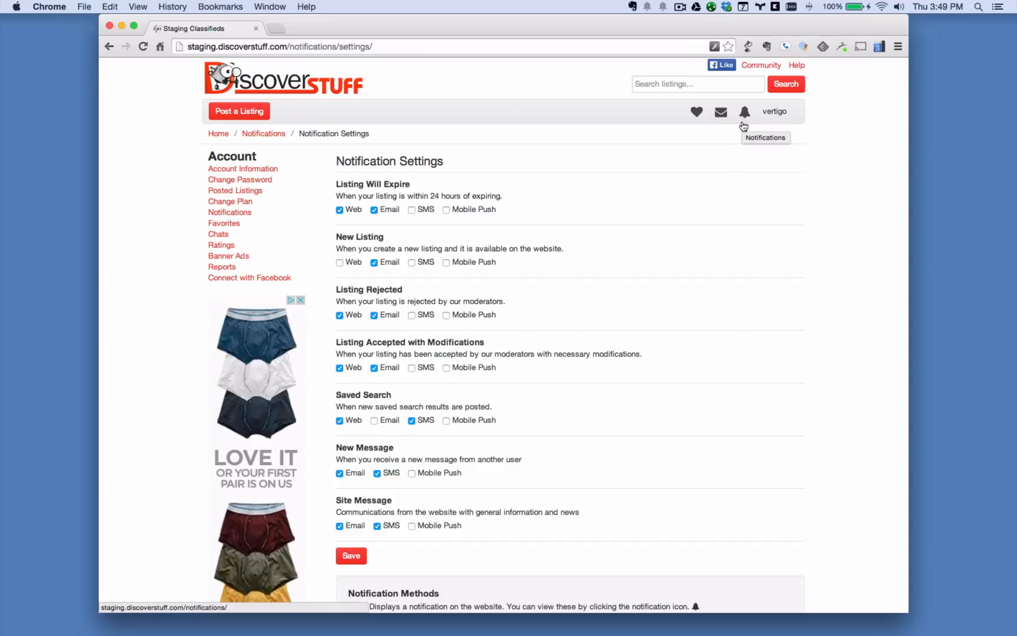
{"action": "mouse_move", "coordinate": [711, 176]}
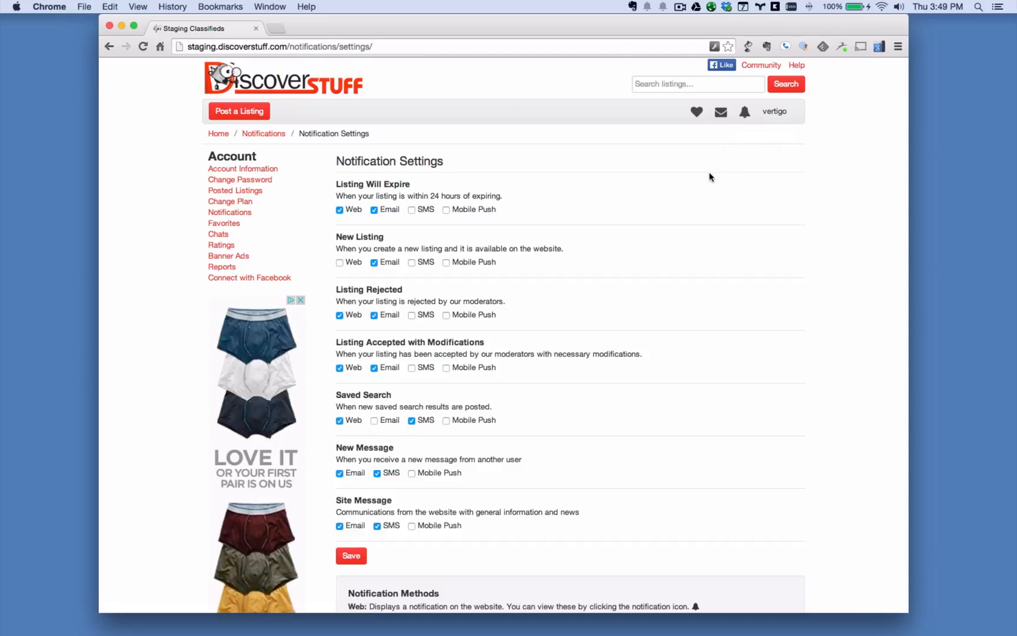
{"action": "mouse_move", "coordinate": [709, 181]}
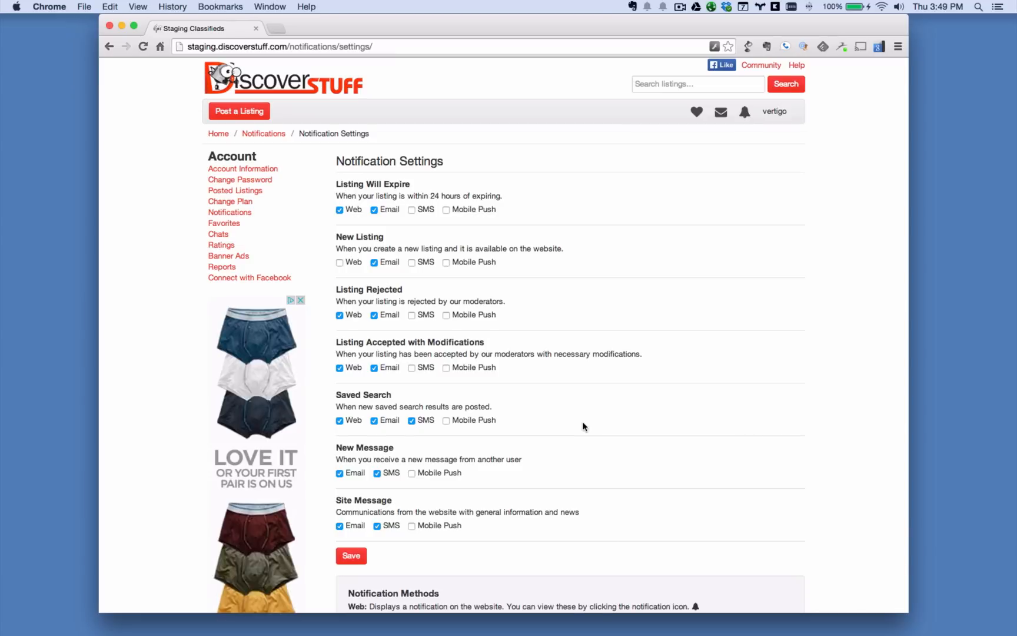
{"action": "mouse_move", "coordinate": [422, 434]}
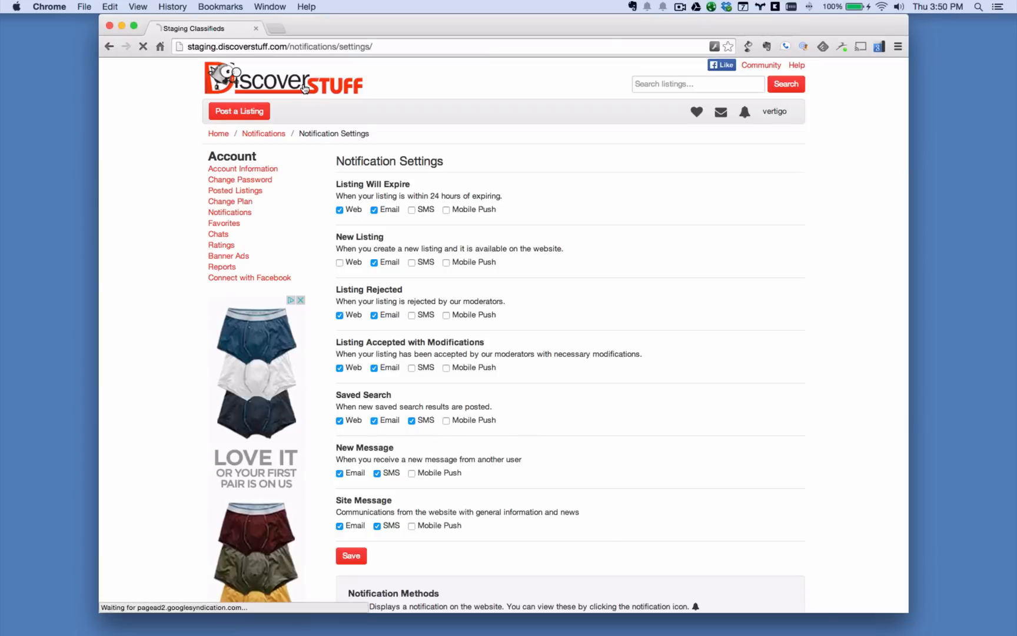
{"action": "left_click", "coordinate": [283, 84]}
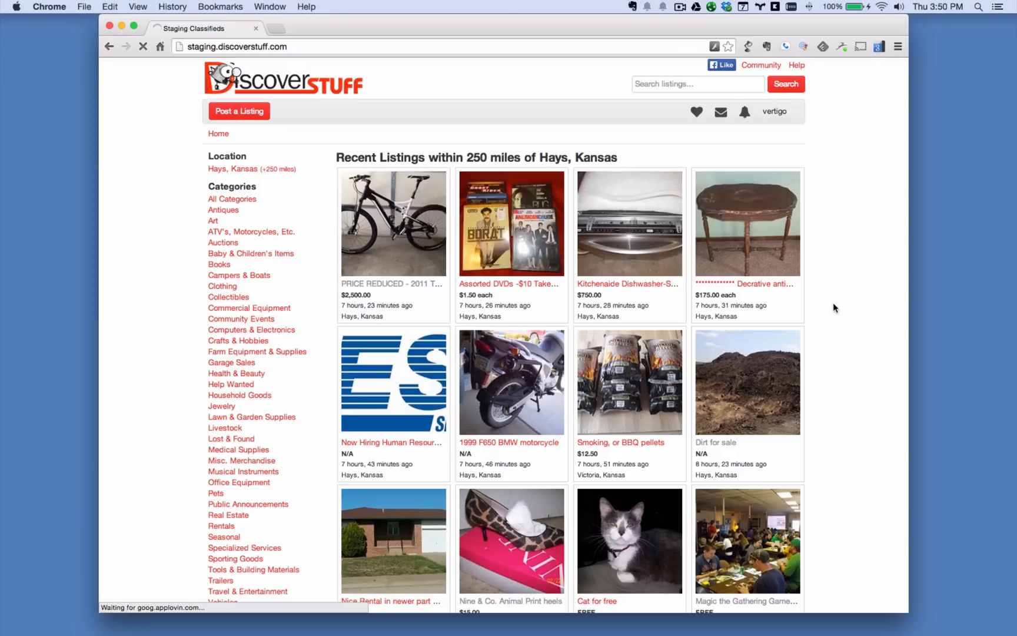